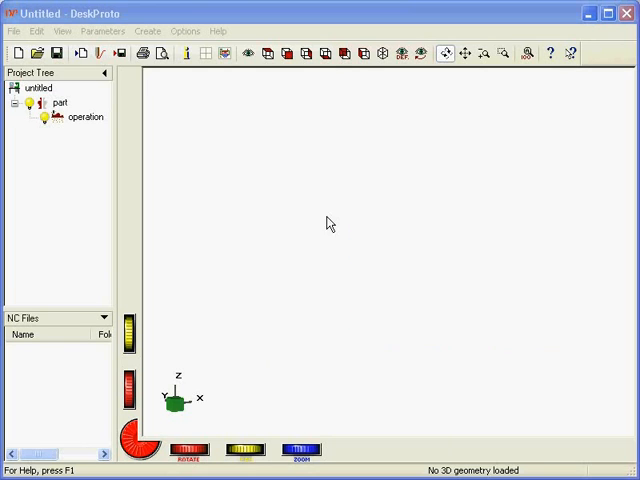
{"action": "mouse_move", "coordinate": [336, 162]}
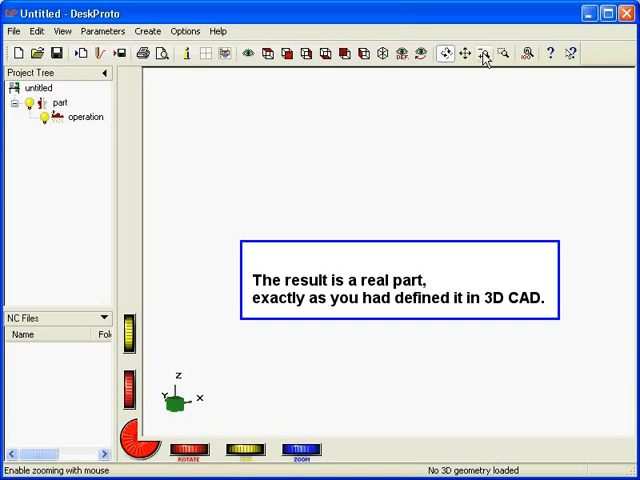
{"action": "mouse_move", "coordinate": [444, 130]}
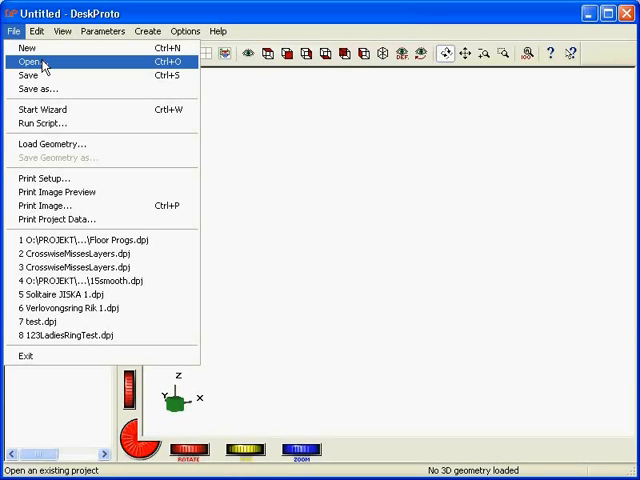
{"action": "mouse_move", "coordinate": [52, 143]}
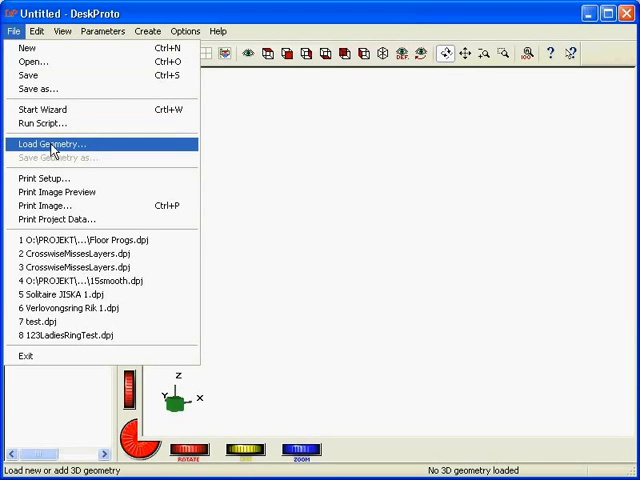
Load Bottle.stl from the Data folder as the project geometry
{"action": "left_click", "coordinate": [102, 31]}
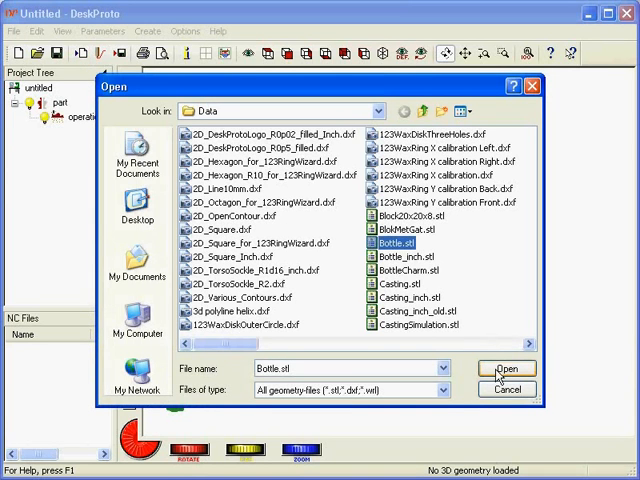
{"action": "left_click", "coordinate": [507, 368]}
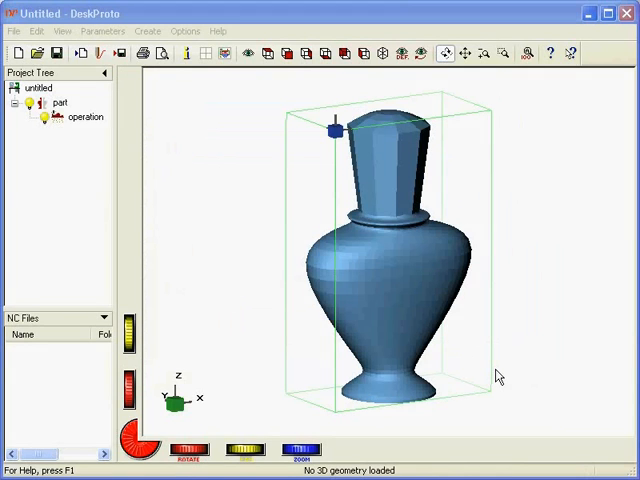
{"action": "mouse_move", "coordinate": [205, 18]}
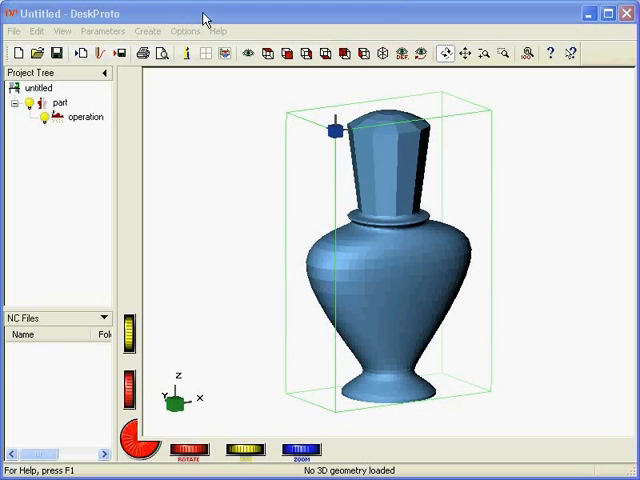
{"action": "mouse_move", "coordinate": [289, 188]}
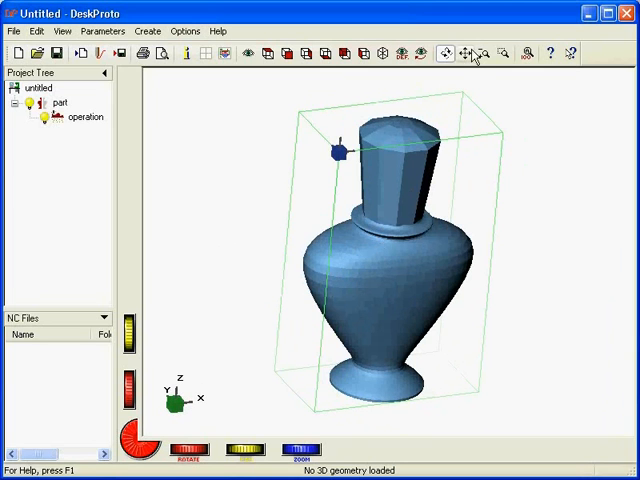
{"action": "mouse_move", "coordinate": [460, 139]}
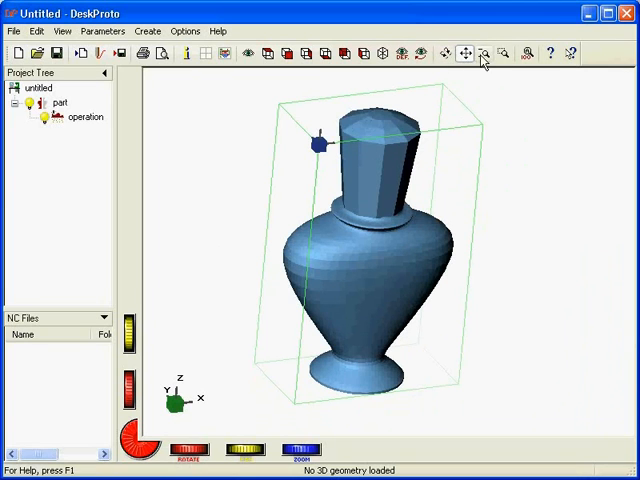
Zoom in on the bottle and switch to the isometric viewpoint
{"action": "left_click", "coordinate": [465, 53]}
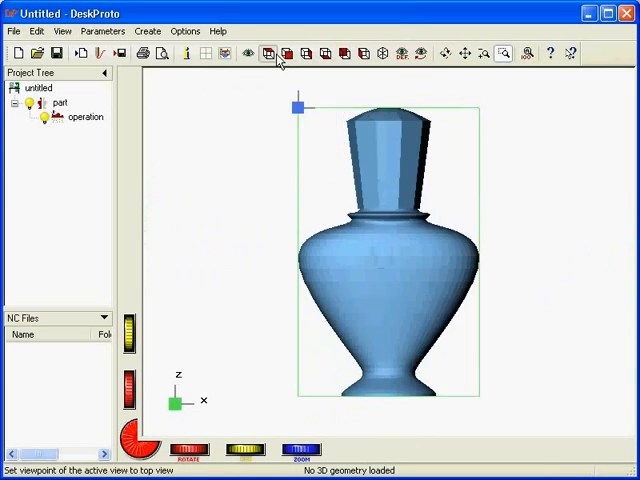
{"action": "left_click", "coordinate": [383, 54]}
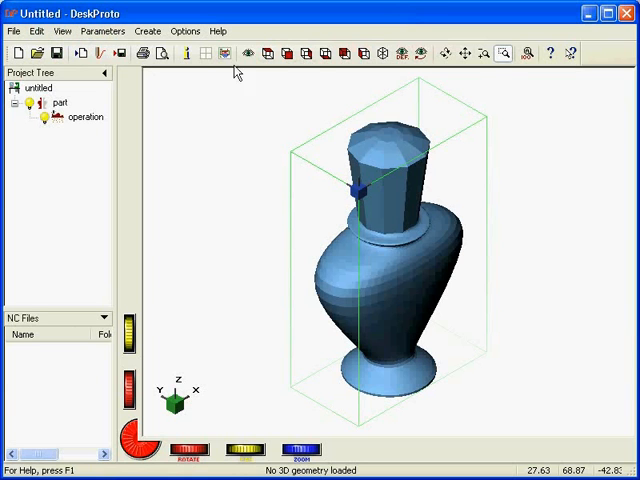
{"action": "left_click", "coordinate": [62, 31]}
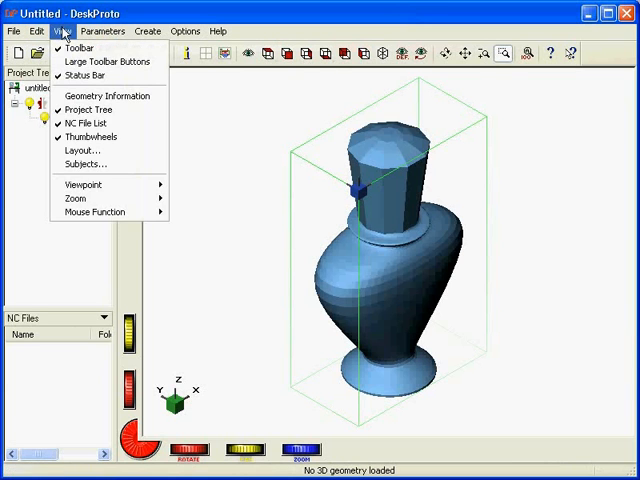
{"action": "mouse_move", "coordinate": [78, 18]}
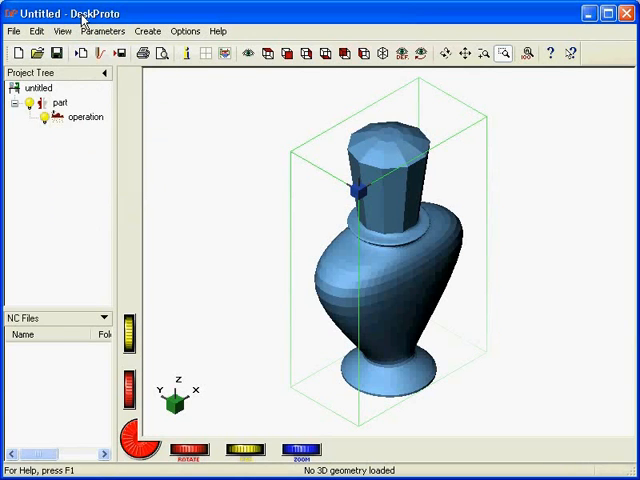
{"action": "mouse_move", "coordinate": [387, 417]}
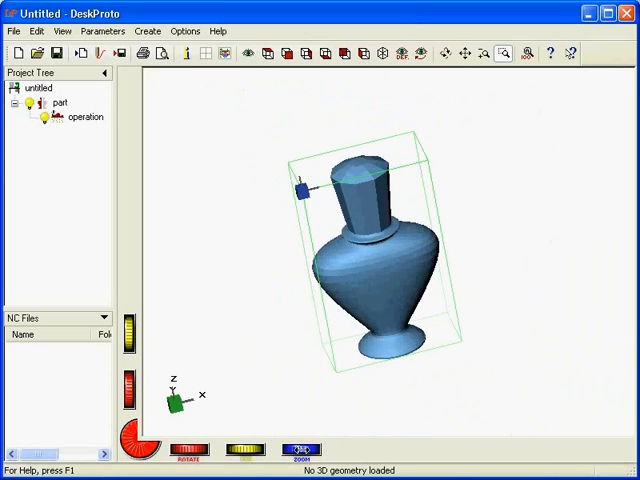
{"action": "left_click", "coordinate": [63, 31]}
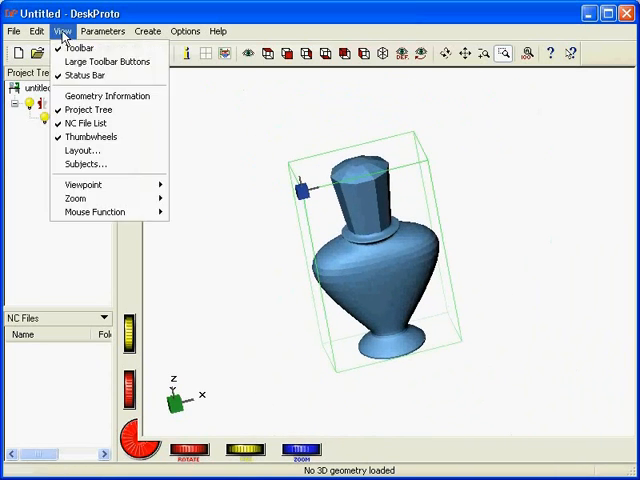
{"action": "mouse_move", "coordinate": [90, 137]}
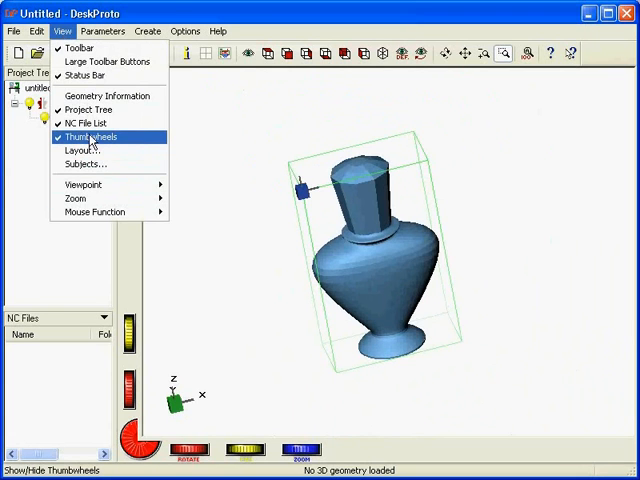
{"action": "left_click", "coordinate": [90, 137]}
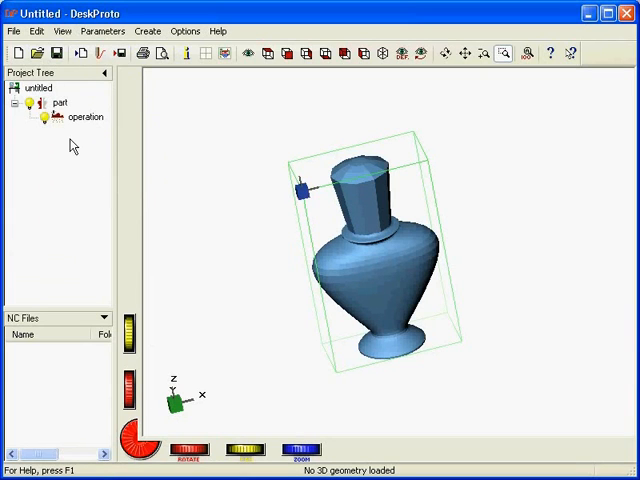
{"action": "mouse_move", "coordinate": [72, 394]}
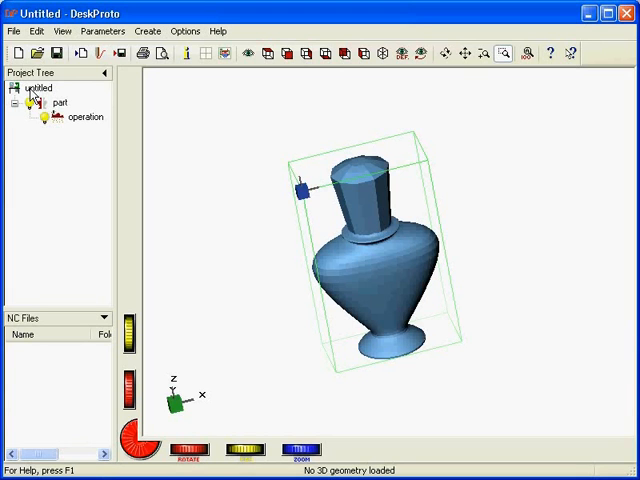
Save the project as test.dpj and confirm replacing the existing file
{"action": "left_click", "coordinate": [13, 31]}
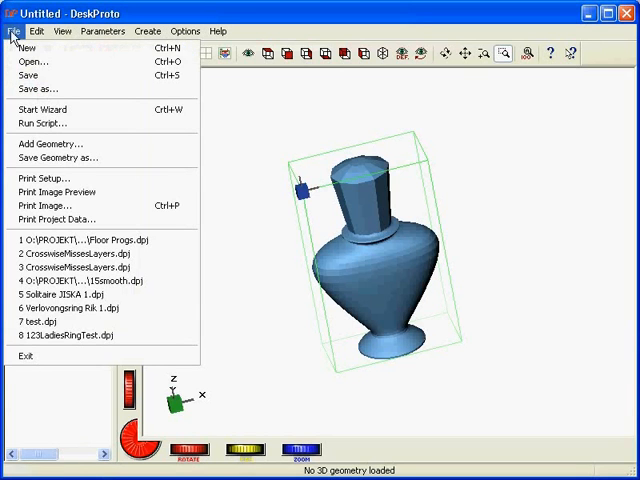
{"action": "left_click", "coordinate": [37, 89]}
{"action": "type", "text": "test"}
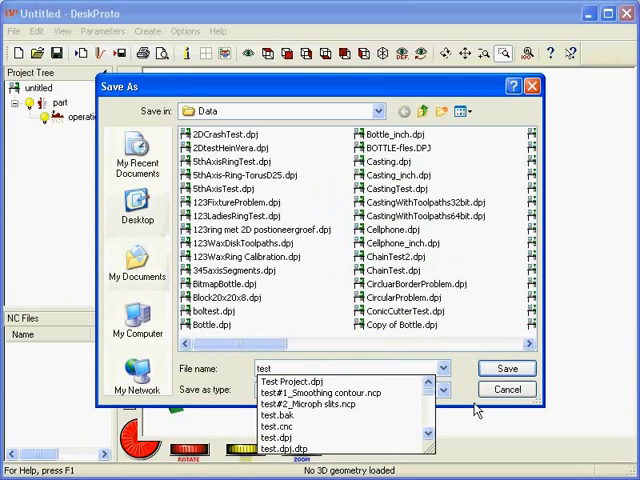
{"action": "left_click", "coordinate": [506, 368]}
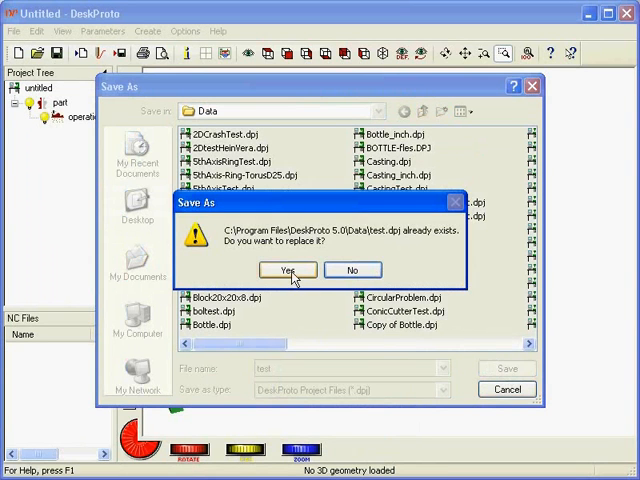
{"action": "left_click", "coordinate": [288, 270]}
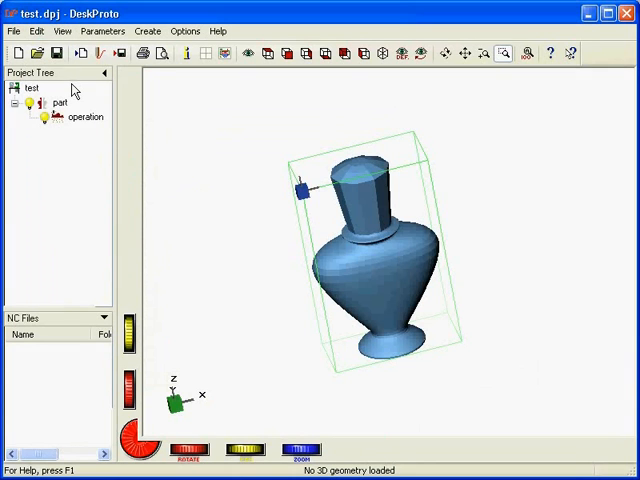
{"action": "mouse_move", "coordinate": [138, 97]}
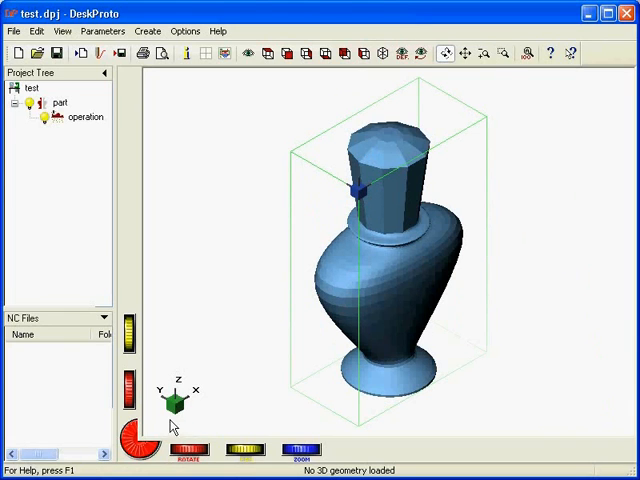
{"action": "mouse_move", "coordinate": [185, 232]}
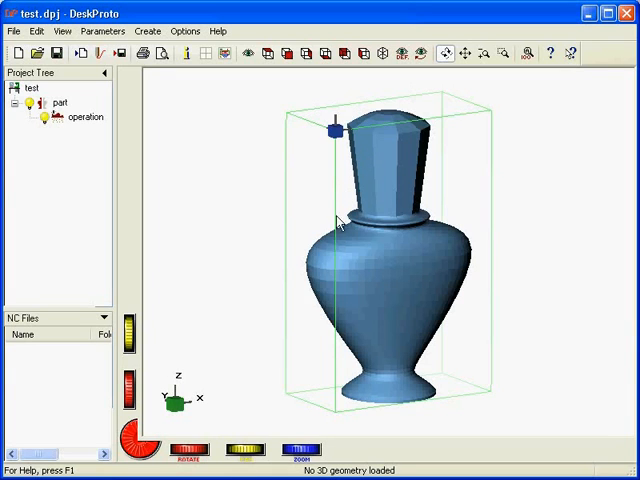
{"action": "mouse_move", "coordinate": [312, 292]}
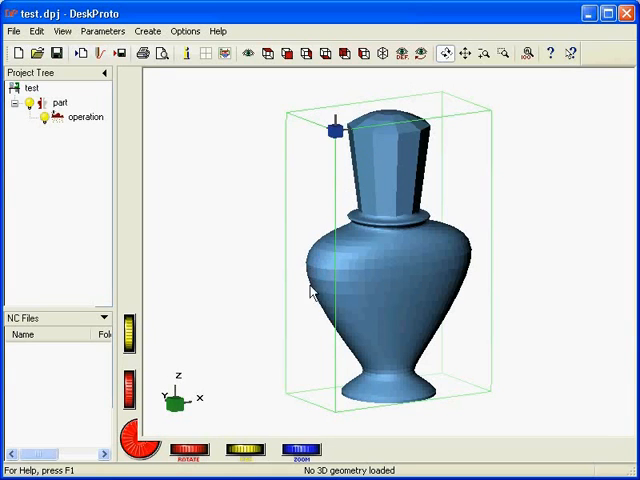
{"action": "mouse_move", "coordinate": [481, 268]}
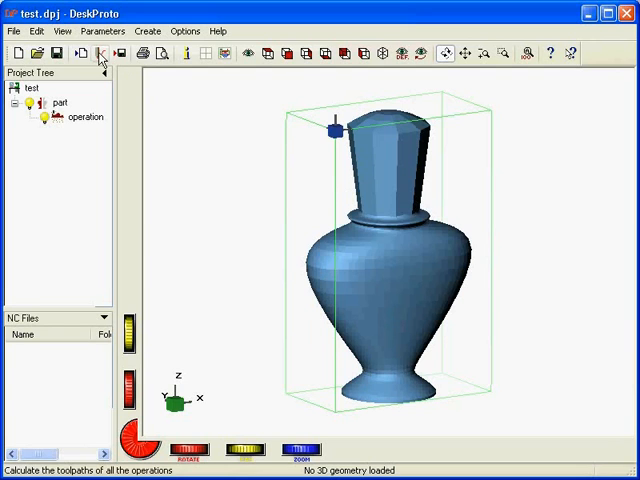
Compute toolpaths for all operations around the bottle
{"action": "left_click", "coordinate": [98, 54]}
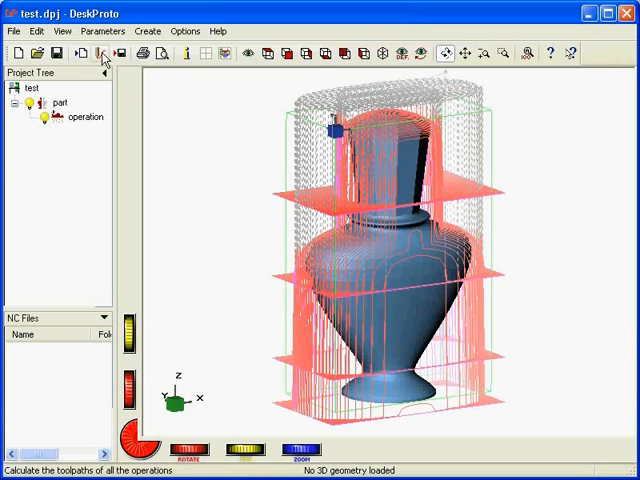
{"action": "mouse_move", "coordinate": [397, 315]}
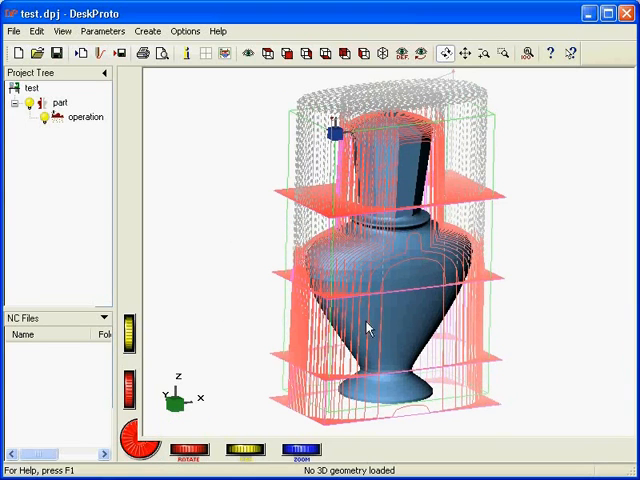
{"action": "mouse_move", "coordinate": [322, 257]}
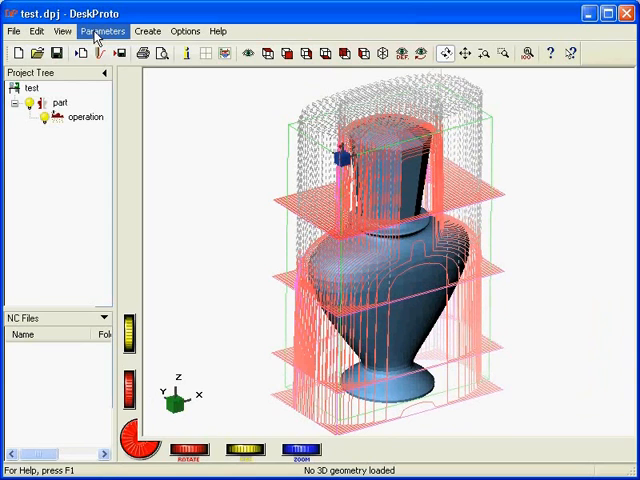
{"action": "left_click", "coordinate": [104, 31]}
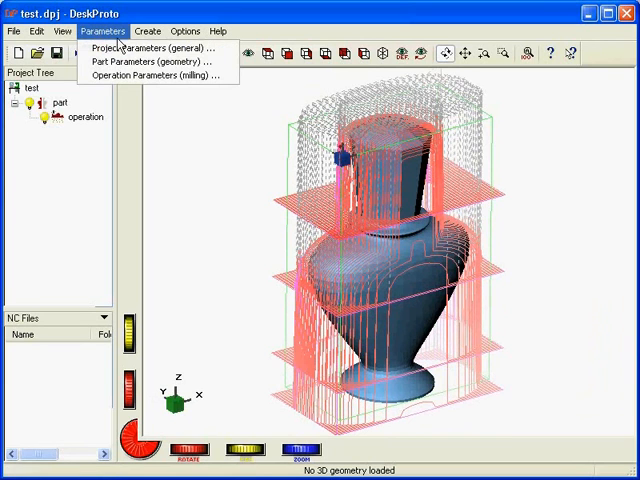
{"action": "mouse_move", "coordinate": [150, 48]}
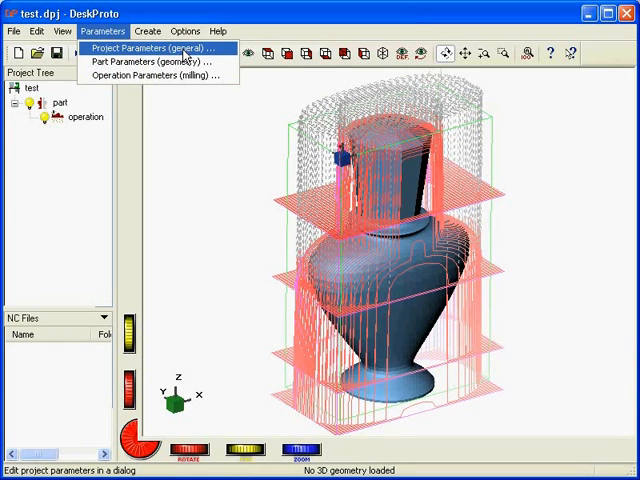
{"action": "mouse_move", "coordinate": [150, 62]}
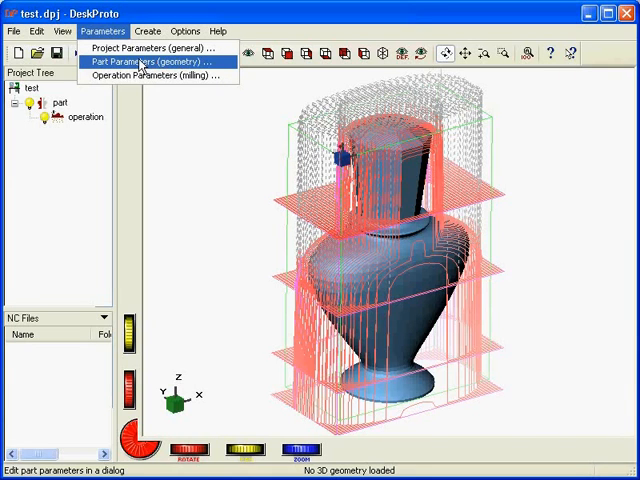
{"action": "mouse_move", "coordinate": [155, 75]}
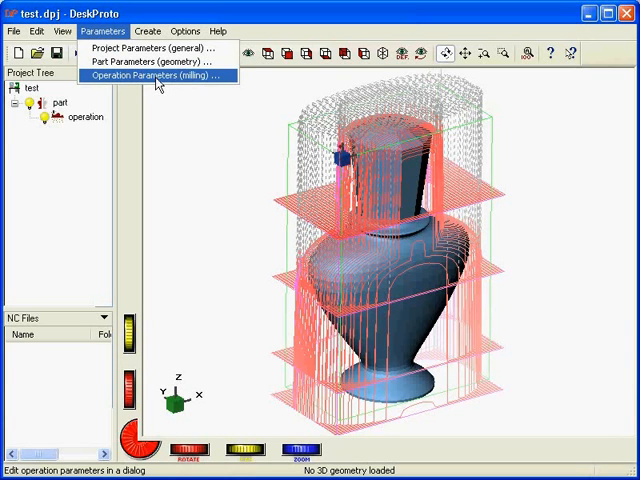
{"action": "mouse_move", "coordinate": [150, 62]}
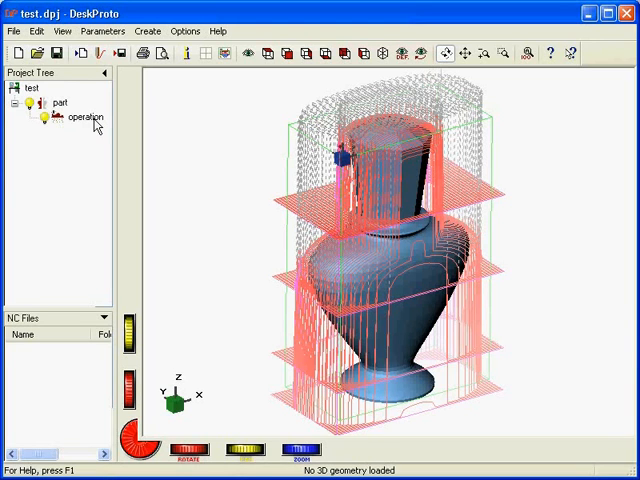
{"action": "mouse_move", "coordinate": [88, 140]}
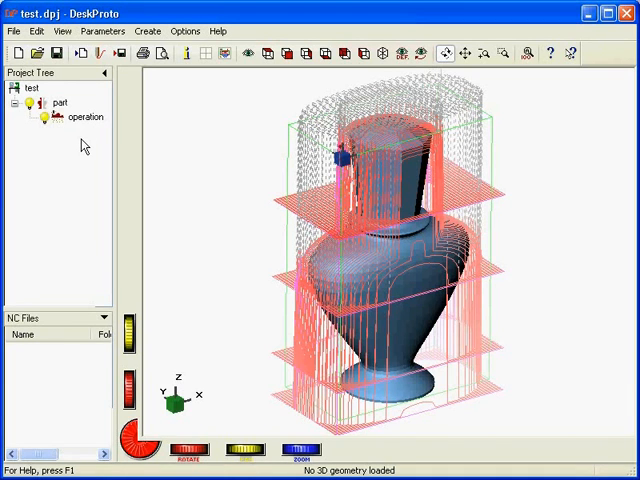
{"action": "mouse_move", "coordinate": [78, 140]}
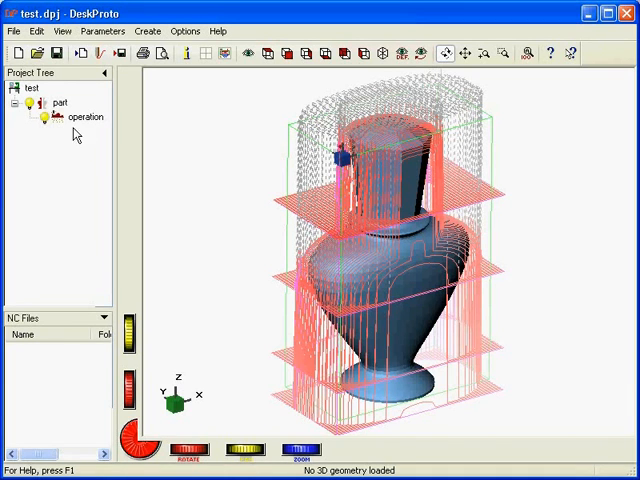
{"action": "mouse_move", "coordinate": [382, 288]}
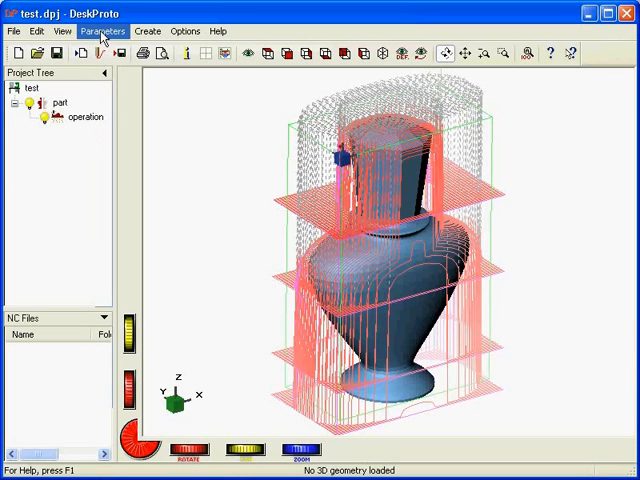
Open Part Parameters and keep Roland Jewela JWX-10 with rotation axis as machine
{"action": "left_click", "coordinate": [60, 103]}
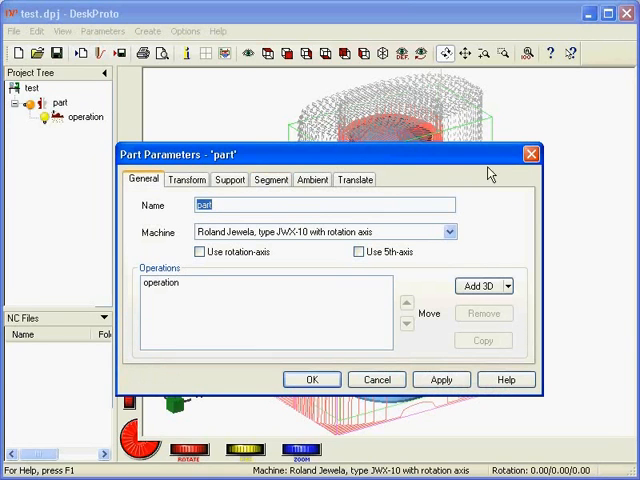
{"action": "mouse_move", "coordinate": [150, 203]}
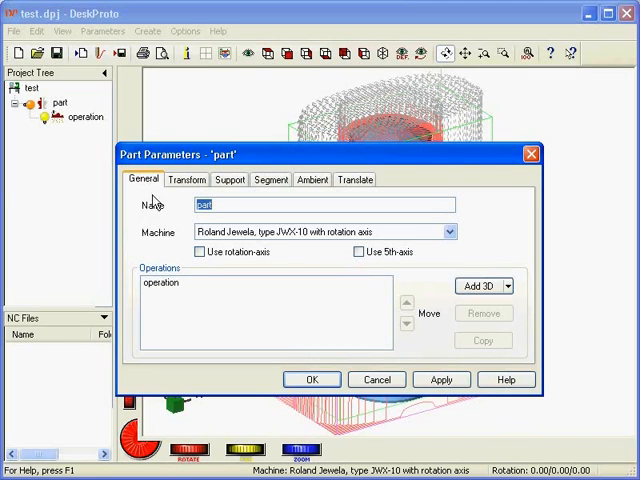
{"action": "mouse_move", "coordinate": [265, 273]}
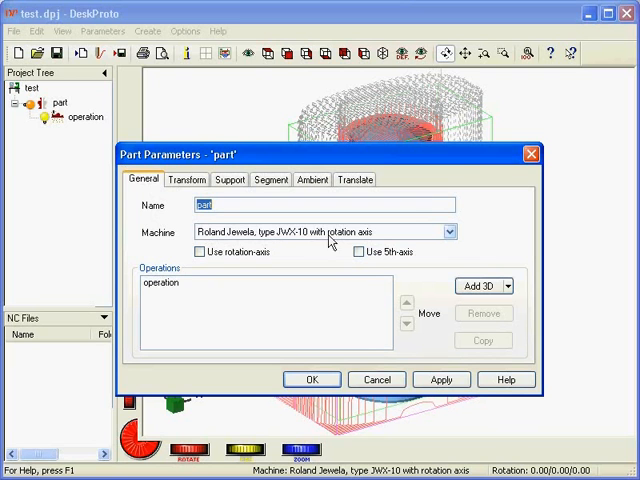
{"action": "left_click", "coordinate": [448, 231]}
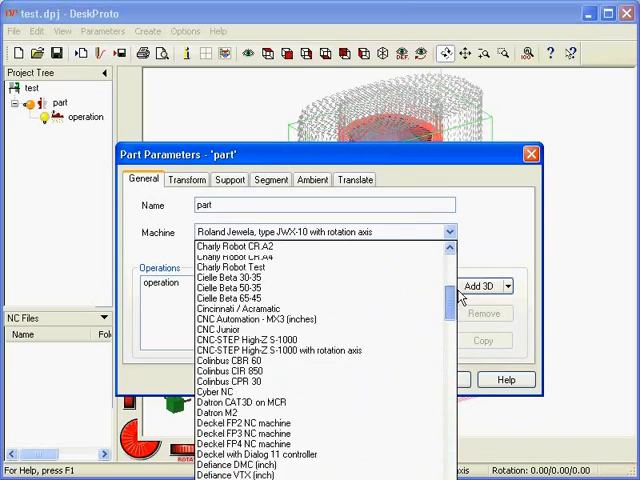
{"action": "scroll", "scroll_direction": "down", "scroll_amount": 3}
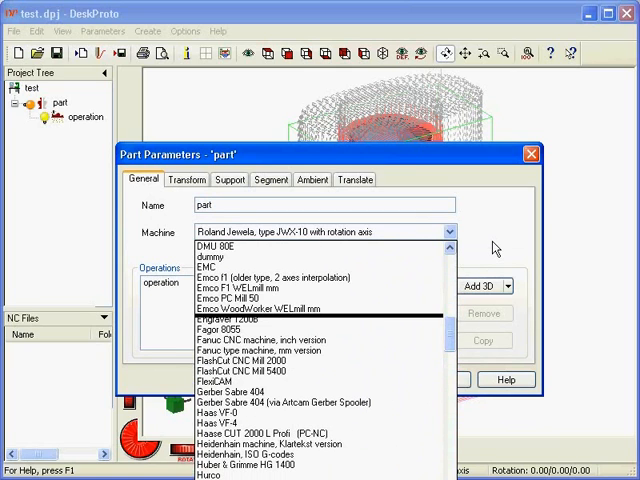
{"action": "left_click", "coordinate": [320, 231]}
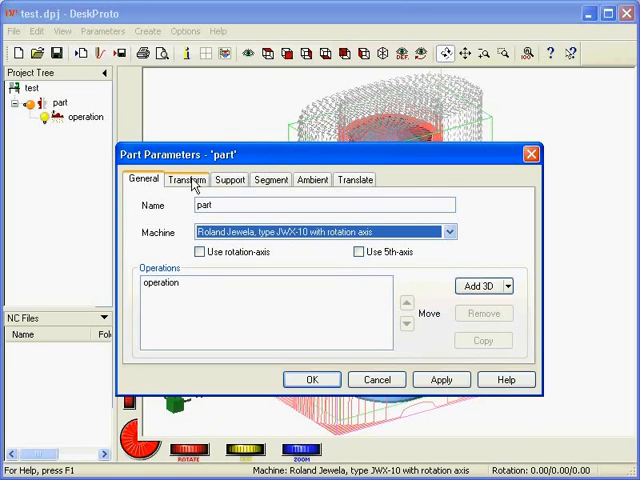
Enter -90 for Rotation X on the Transform tab and confirm
{"action": "left_click", "coordinate": [187, 179]}
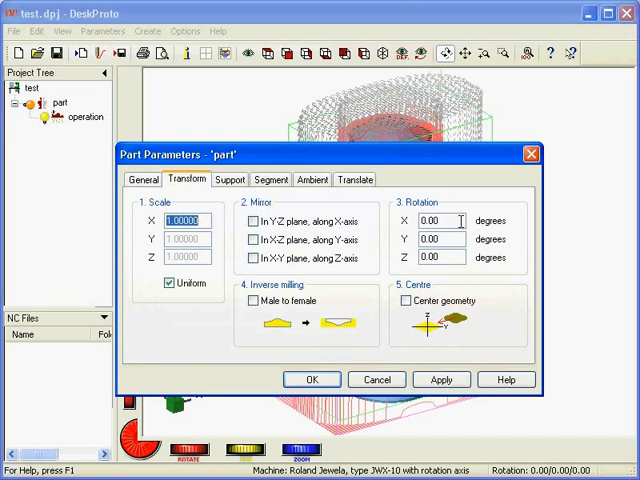
{"action": "left_click", "coordinate": [432, 220]}
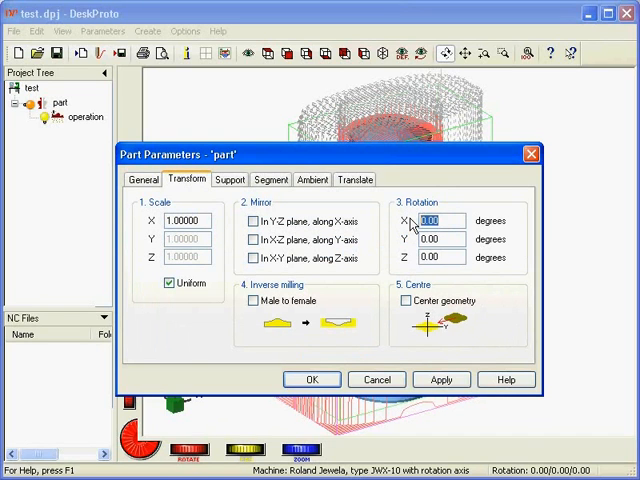
{"action": "type", "text": "-90"}
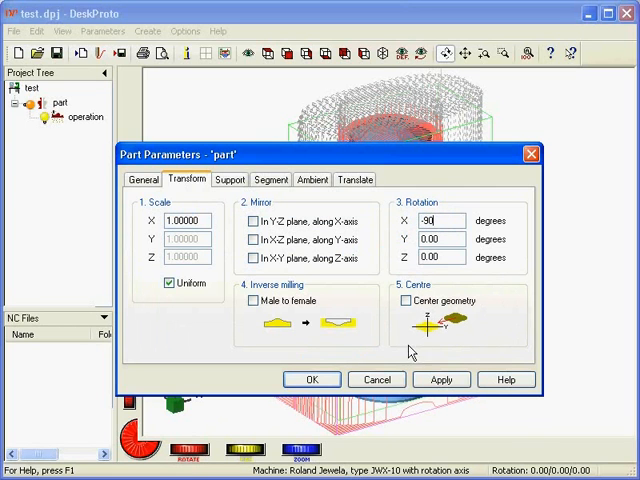
{"action": "left_click", "coordinate": [441, 379]}
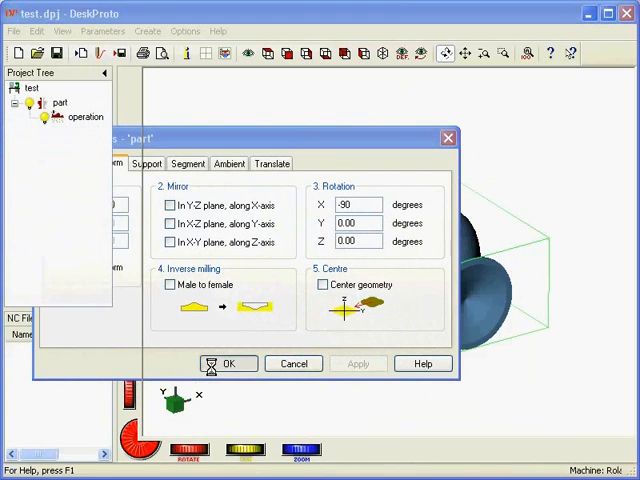
{"action": "left_click", "coordinate": [229, 363]}
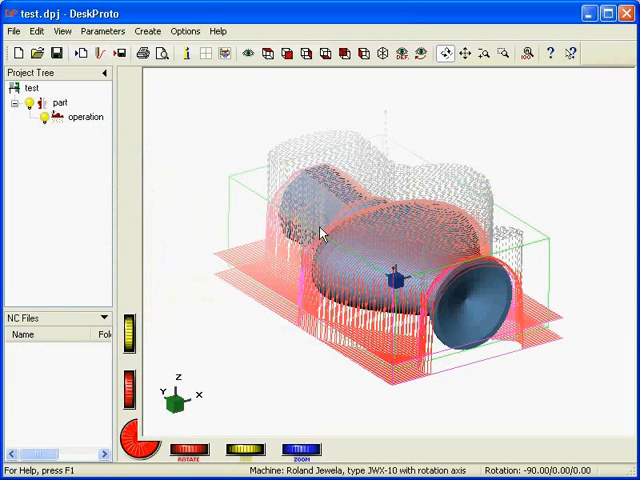
{"action": "mouse_move", "coordinate": [352, 240]}
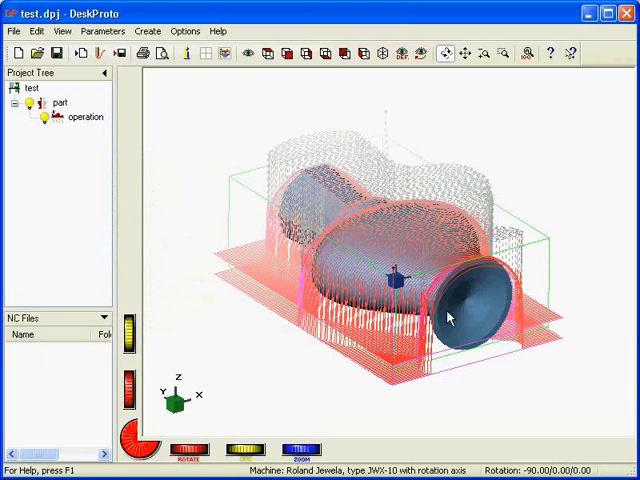
{"action": "mouse_move", "coordinate": [397, 328]}
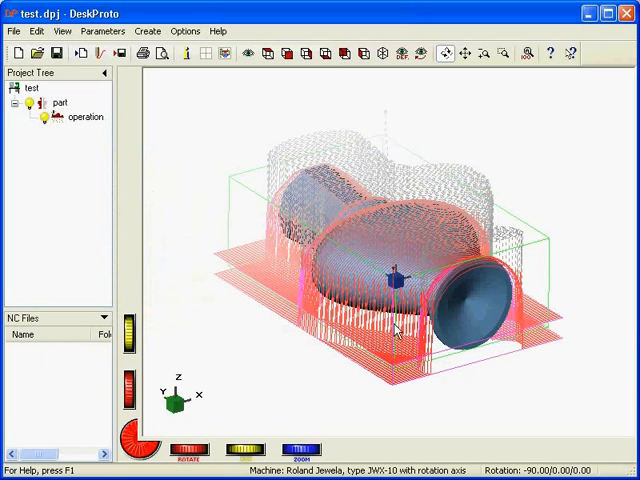
{"action": "mouse_move", "coordinate": [560, 285]}
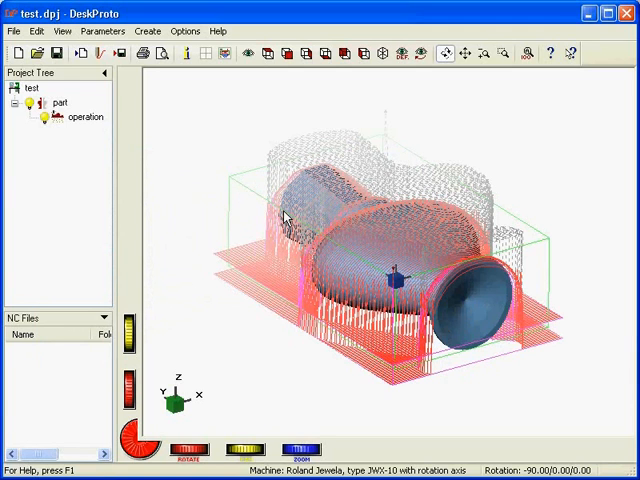
{"action": "mouse_move", "coordinate": [255, 198]}
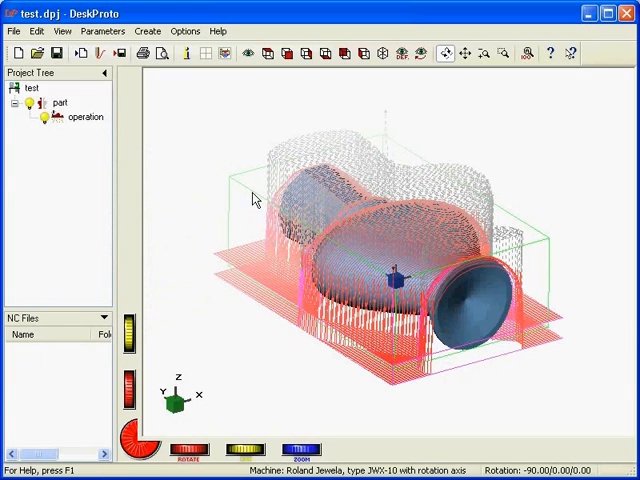
{"action": "mouse_move", "coordinate": [242, 187]}
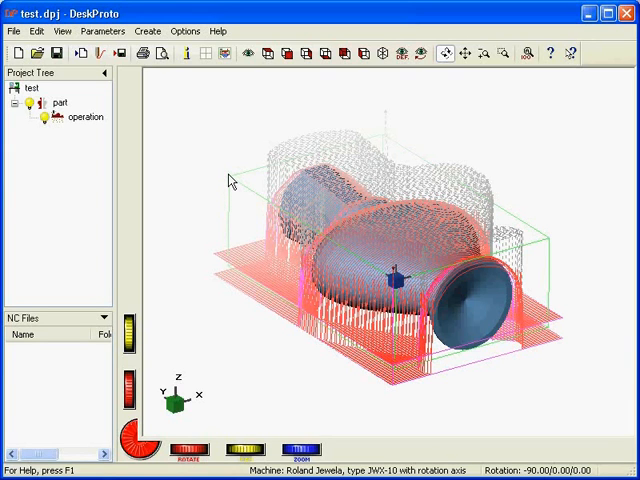
{"action": "mouse_move", "coordinate": [225, 258]}
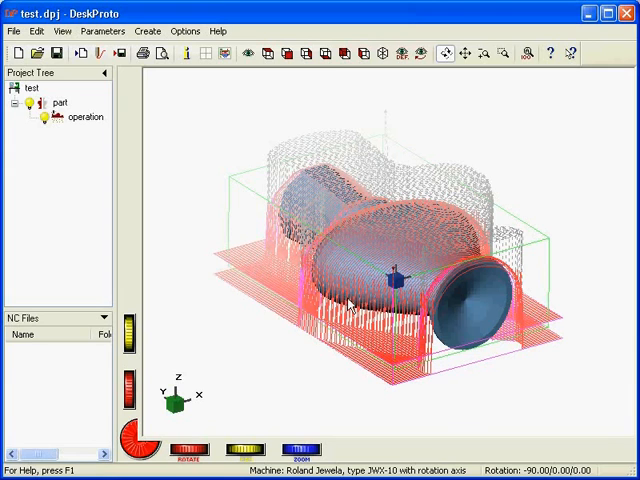
{"action": "mouse_move", "coordinate": [374, 378]}
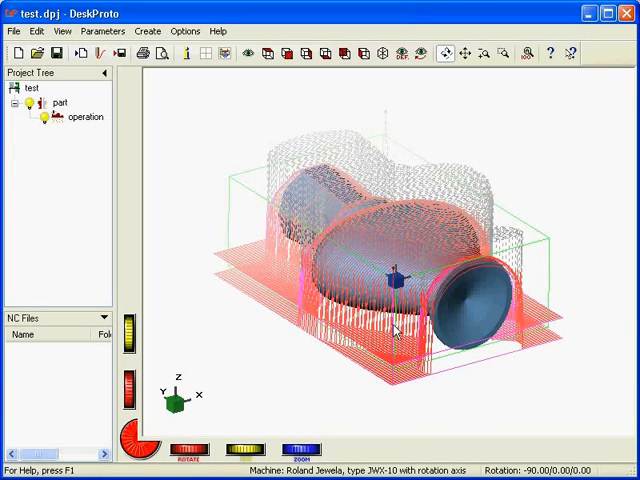
{"action": "mouse_move", "coordinate": [408, 230]}
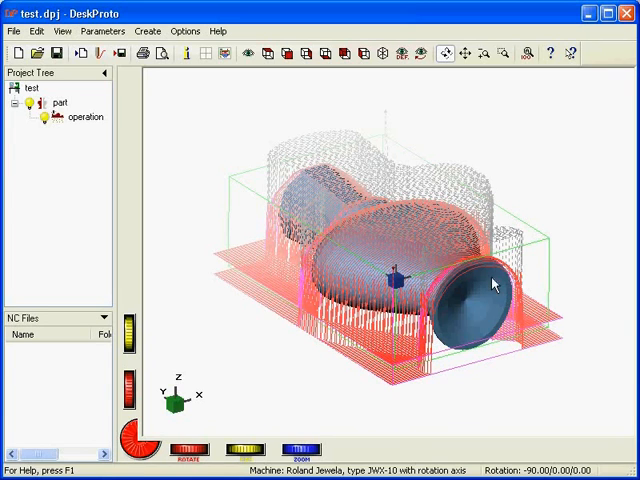
{"action": "mouse_move", "coordinate": [68, 215]}
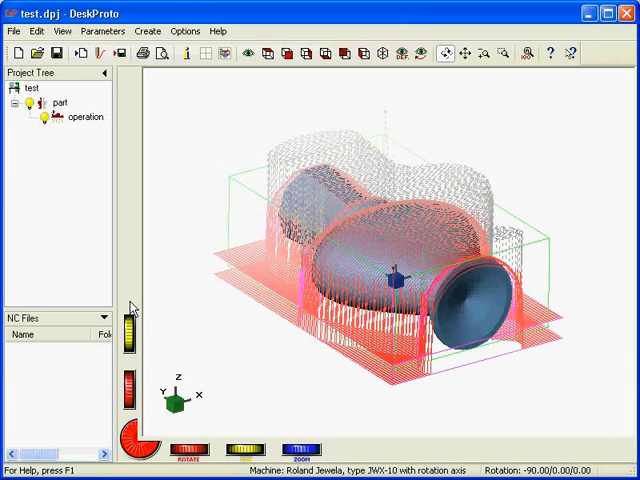
{"action": "mouse_move", "coordinate": [133, 308]}
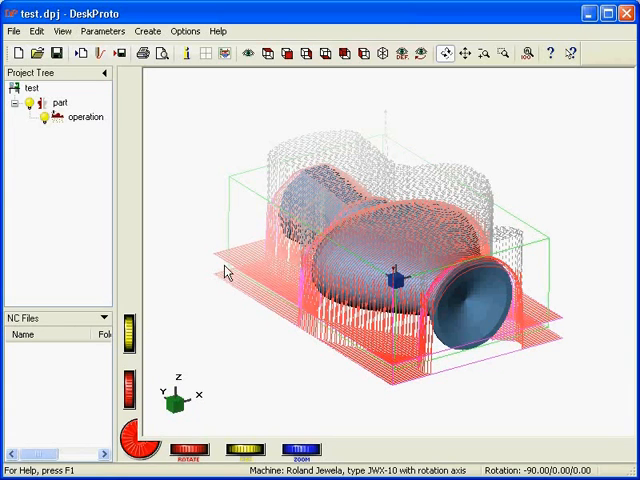
{"action": "mouse_move", "coordinate": [220, 285]}
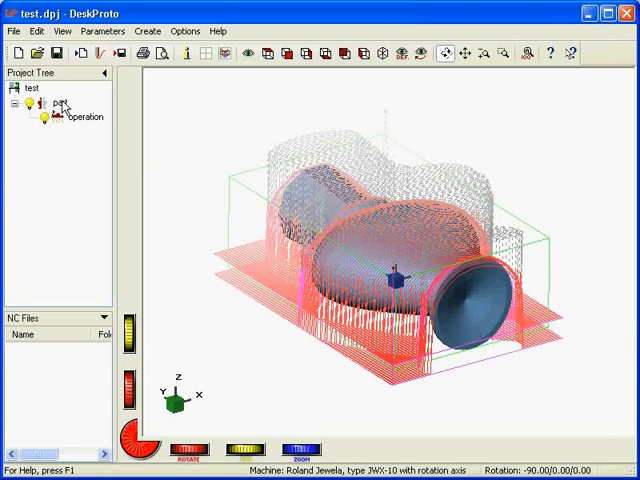
Choose 'Use upper half of geometry' on the part's Segment tab and confirm
{"action": "double_click", "coordinate": [60, 102]}
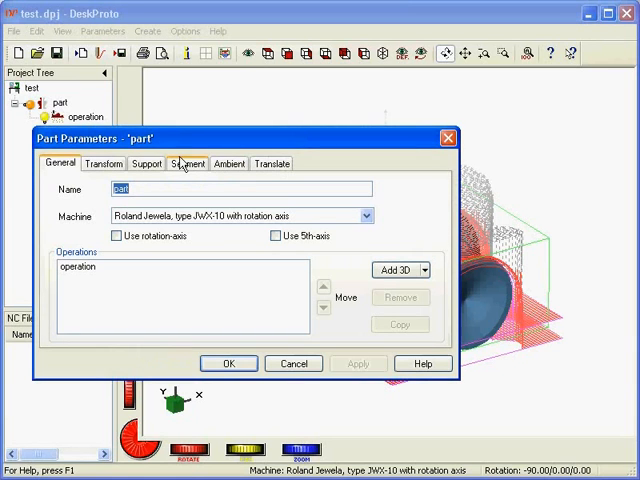
{"action": "left_click", "coordinate": [187, 163]}
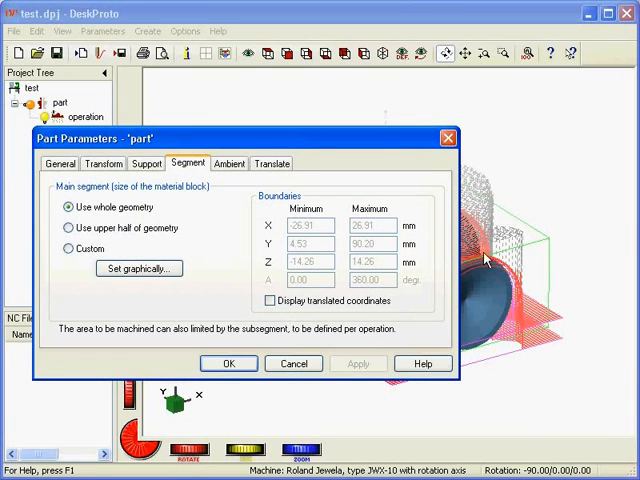
{"action": "left_click", "coordinate": [69, 228]}
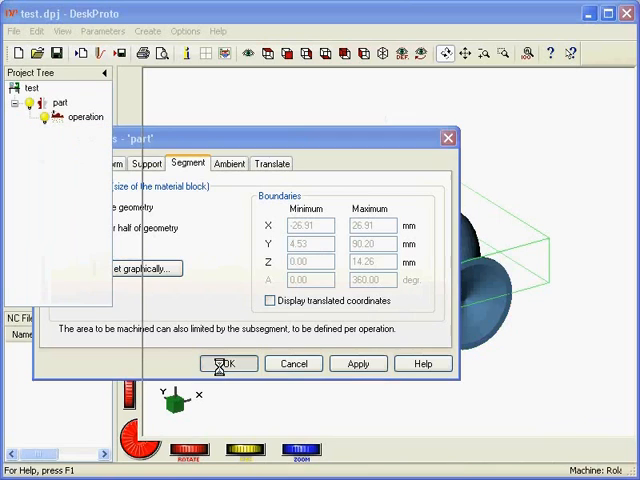
{"action": "left_click", "coordinate": [228, 363]}
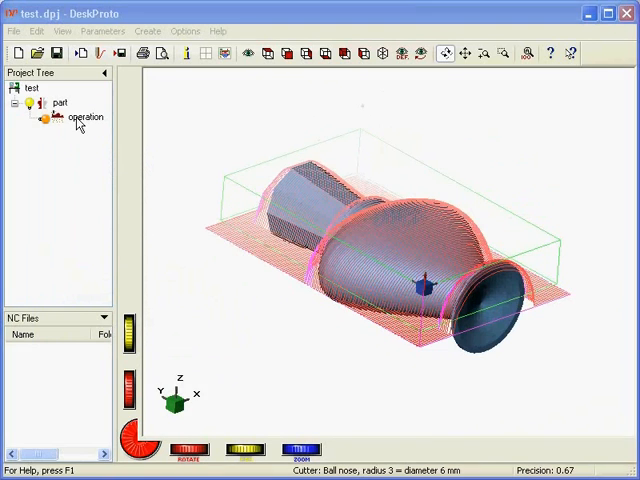
Set toolpath distance and stepsize to 0.18 mm (d/33) in Operation Parameters
{"action": "double_click", "coordinate": [85, 117]}
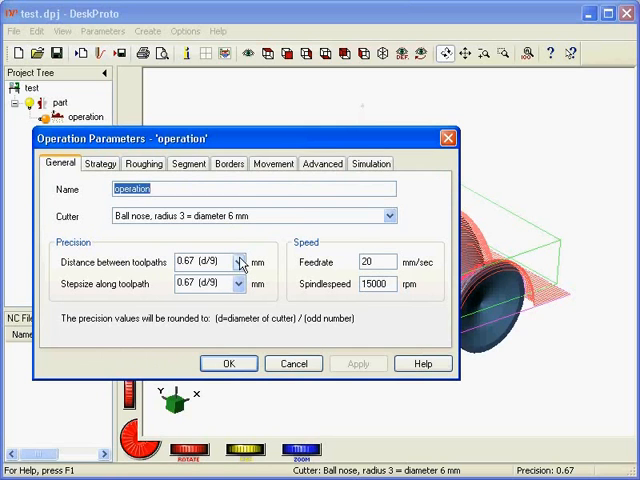
{"action": "left_click", "coordinate": [238, 262]}
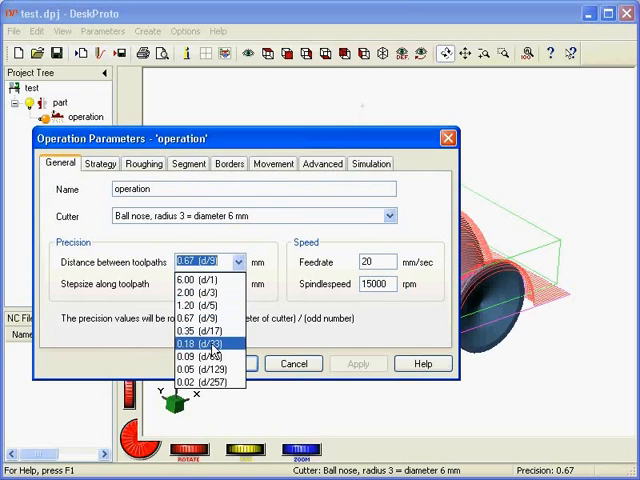
{"action": "left_click", "coordinate": [192, 338]}
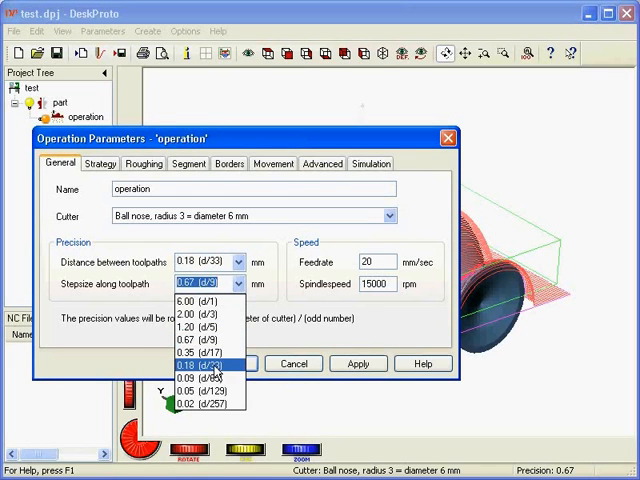
{"action": "left_click", "coordinate": [200, 364]}
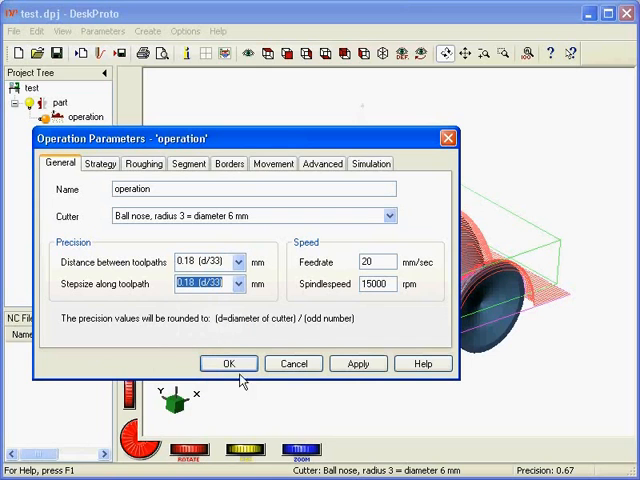
{"action": "mouse_move", "coordinate": [114, 339]}
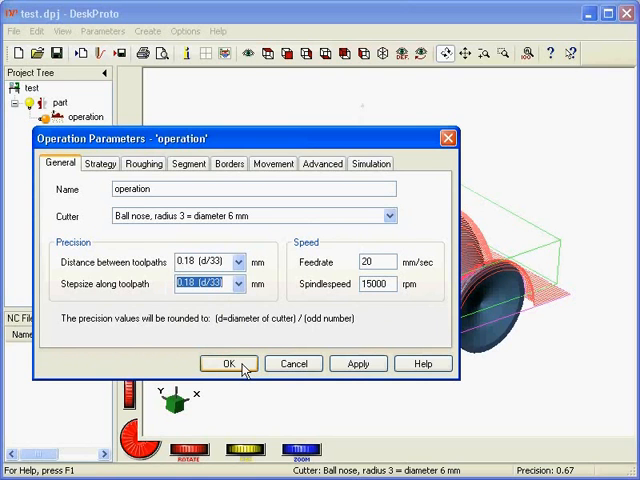
Confirm the 0.18 mm operation settings to recalculate denser toolpaths
{"action": "left_click", "coordinate": [229, 363]}
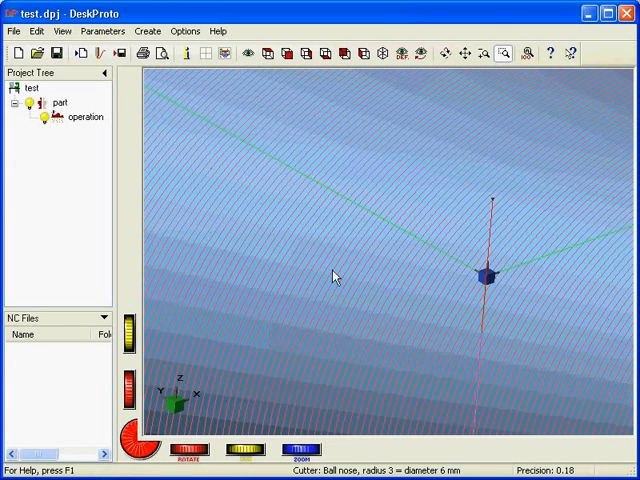
{"action": "mouse_move", "coordinate": [386, 54]}
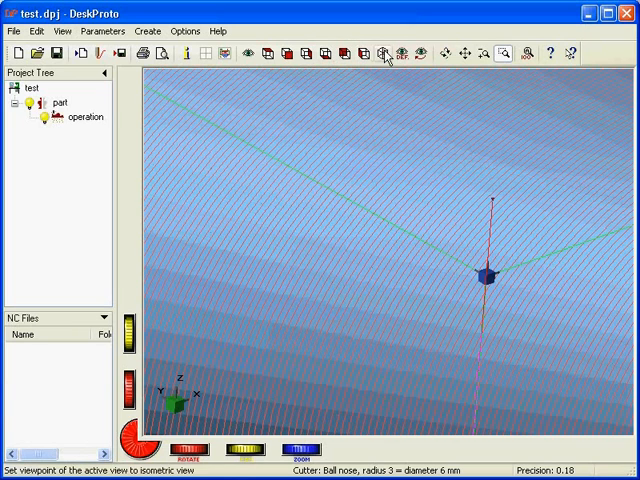
{"action": "mouse_move", "coordinate": [312, 131]}
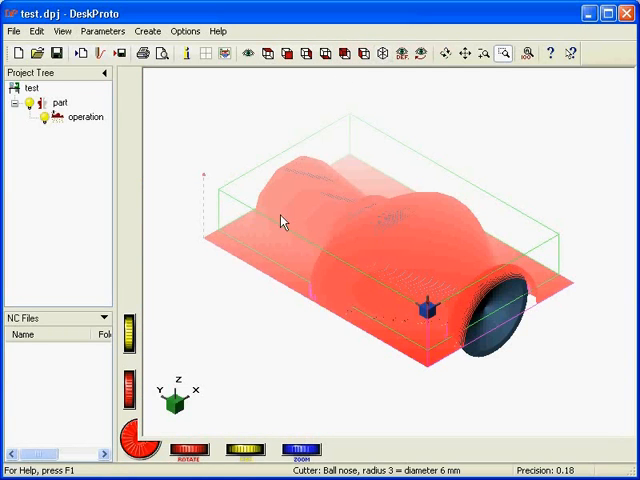
{"action": "mouse_move", "coordinate": [378, 262]}
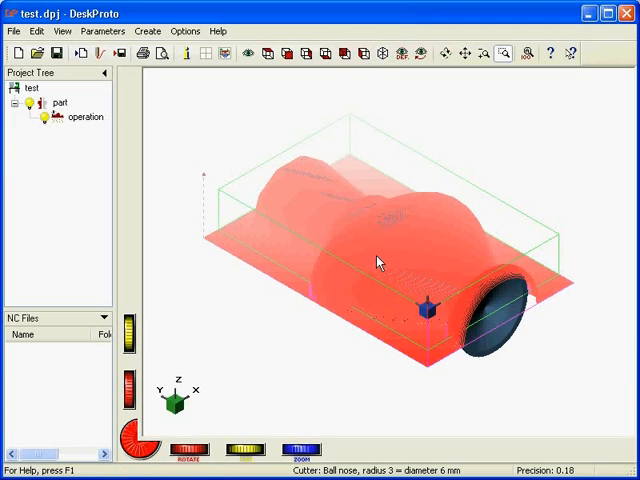